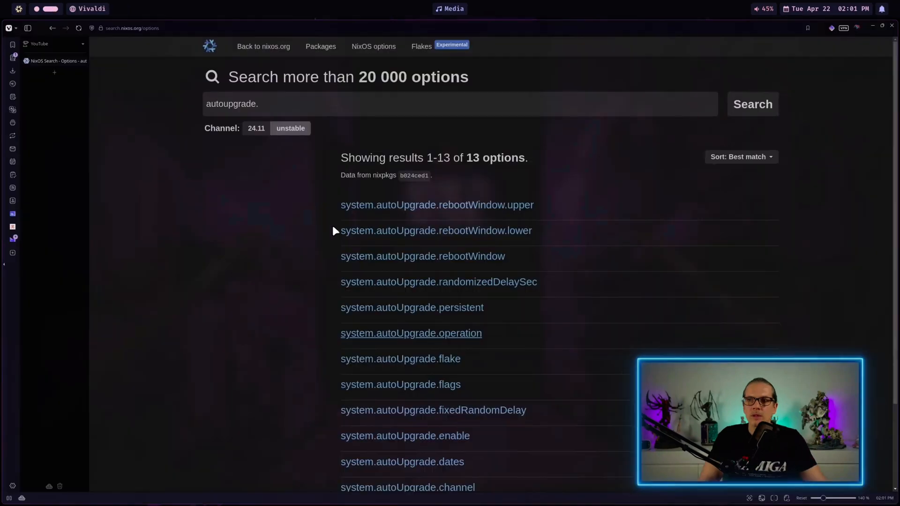
mouse_move(236, 245)
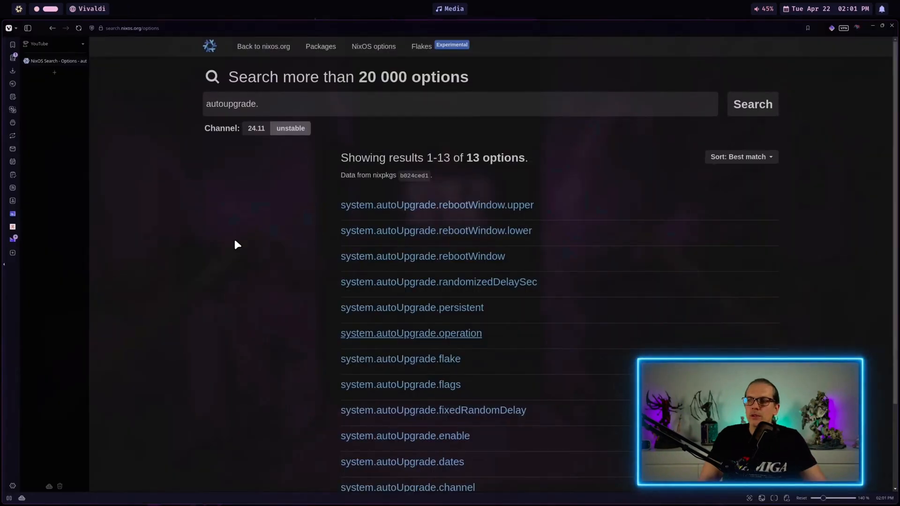
- Expand the system.autoUpgrade.dates option in NixOS Search and follow its systemd.time(7) link
scroll(down, 3)
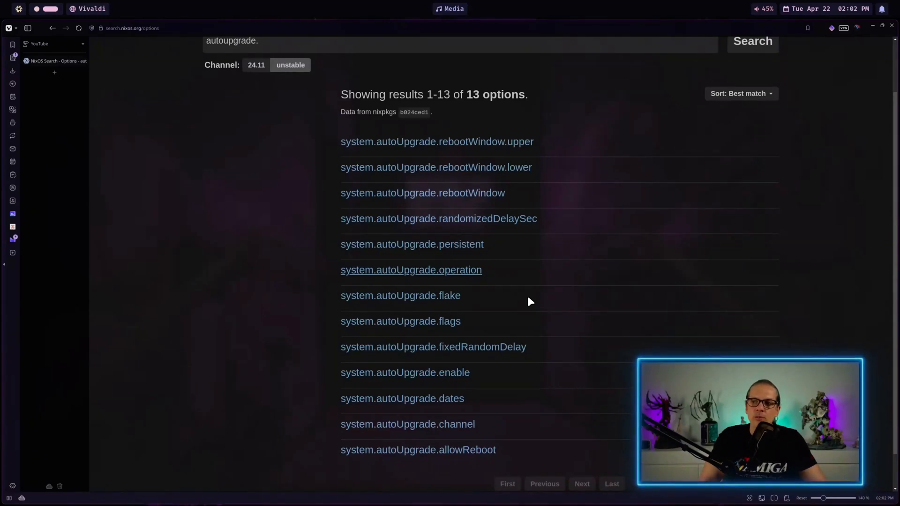
mouse_move(403, 399)
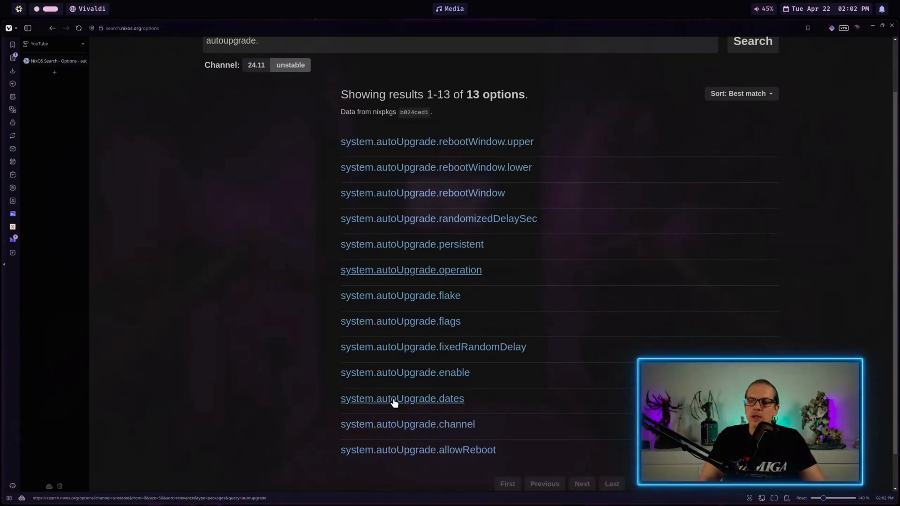
click(402, 399)
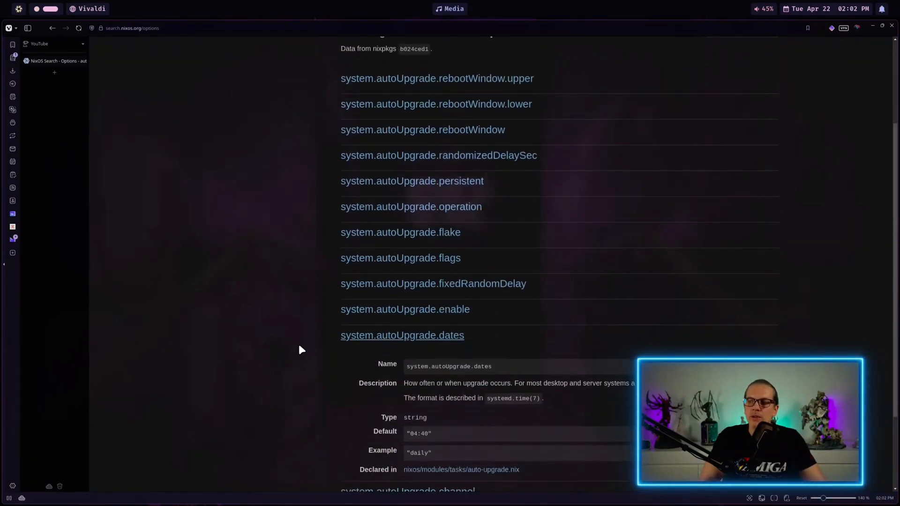
mouse_move(427, 347)
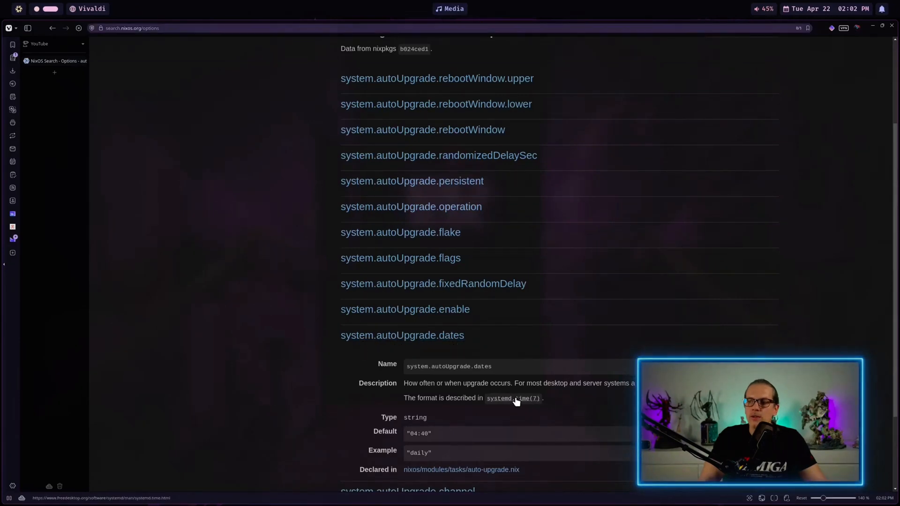
click(512, 398)
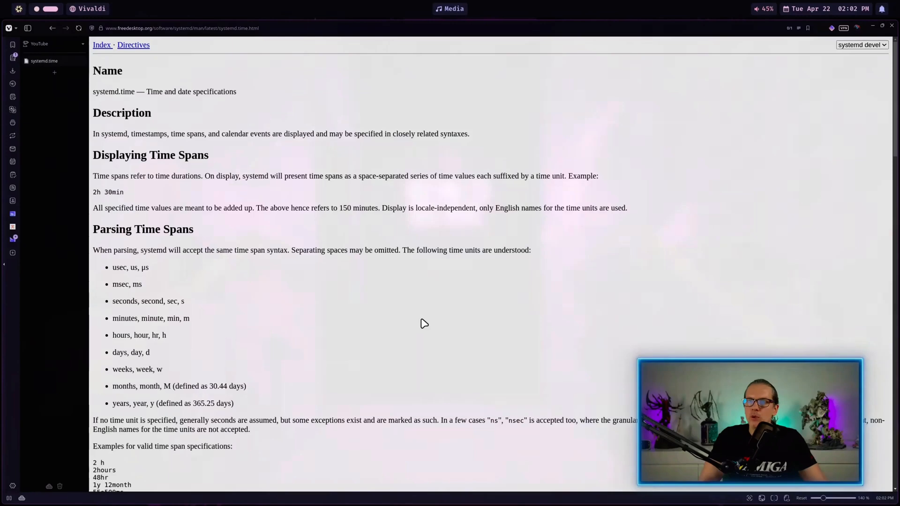
key(ctrl+plus)
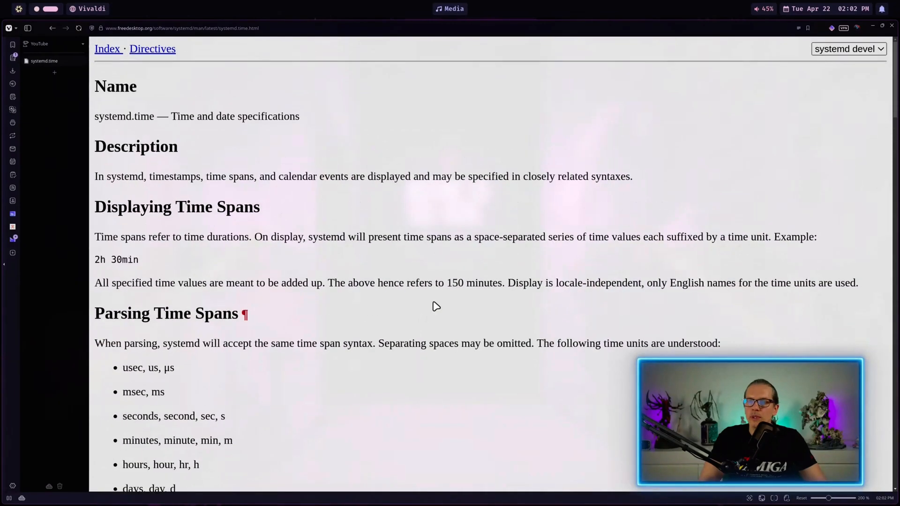
scroll(down, 3)
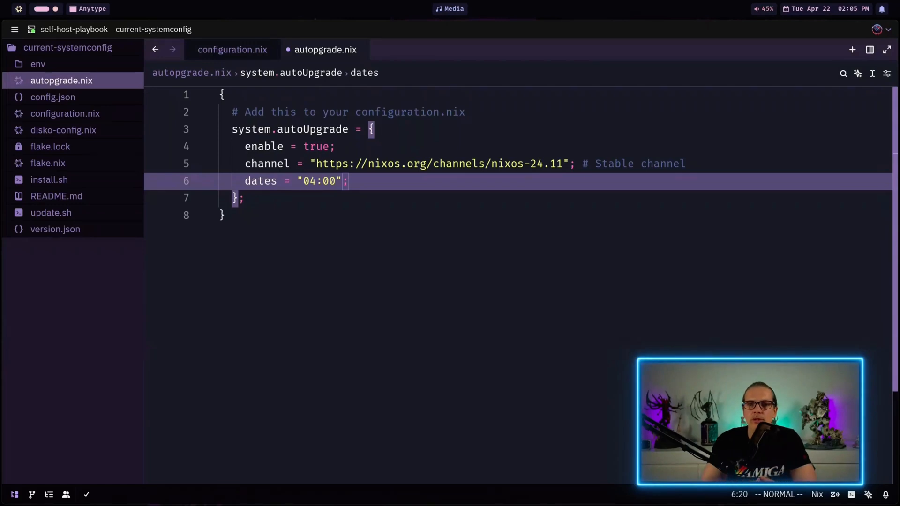
key(V)
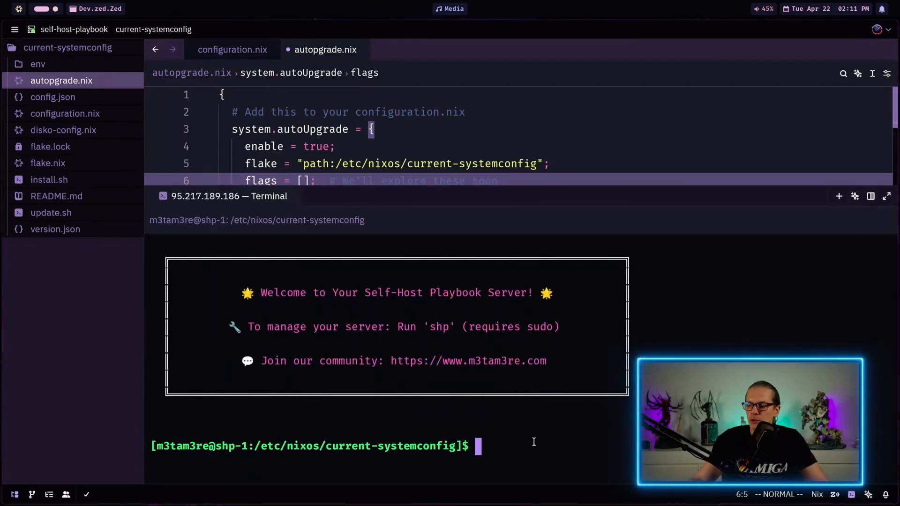
- Read the nixos-rebuild manual in the terminal, scrolling down to the lock-file options
text(nixos-)
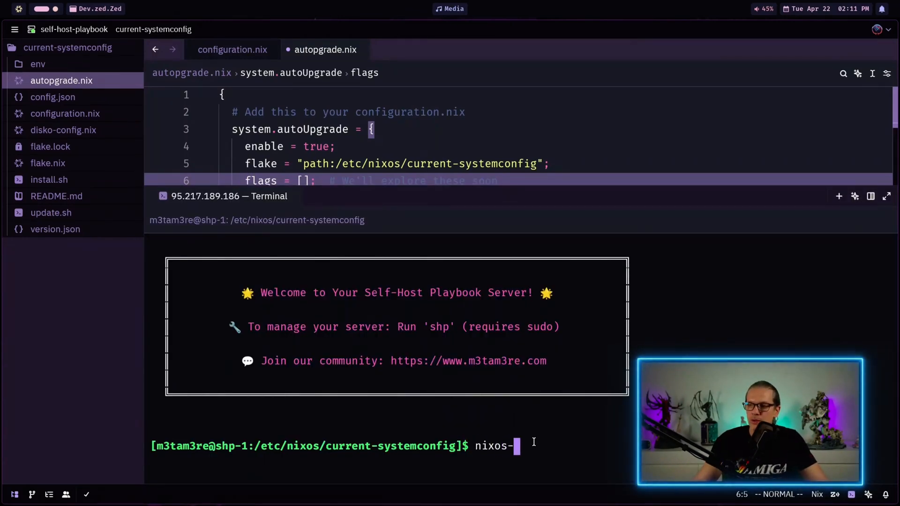
text(rebuild -)
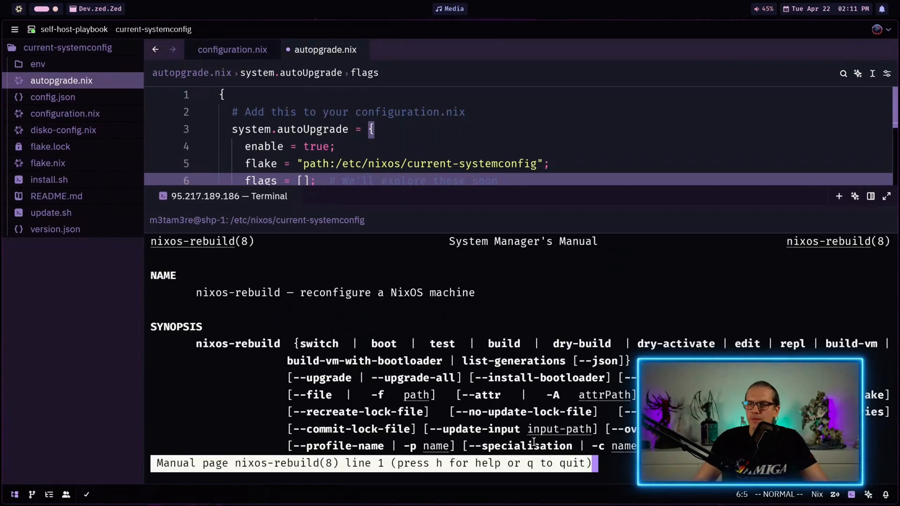
scroll(down, 3)
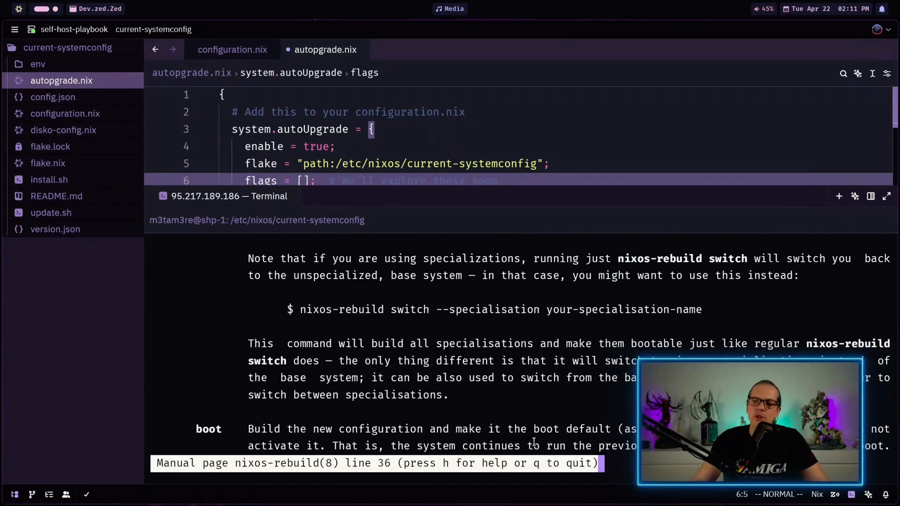
scroll(down, 3)
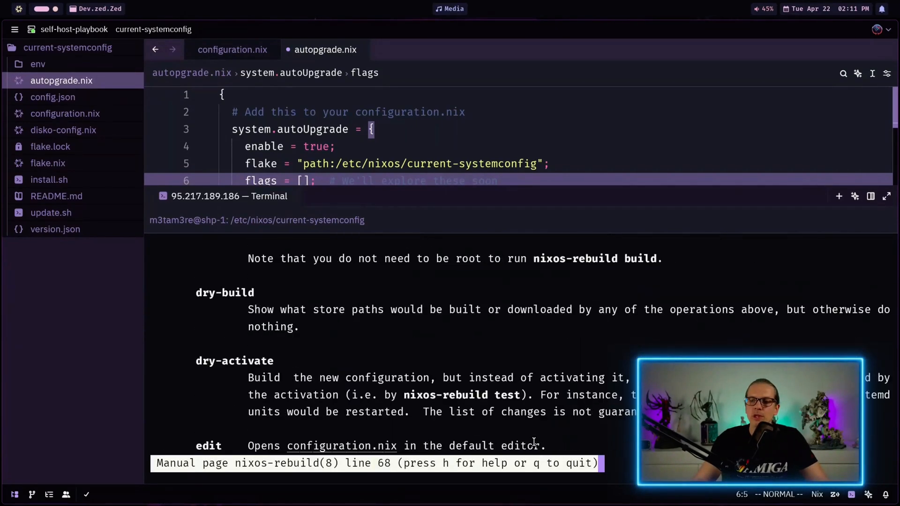
scroll(down, 3)
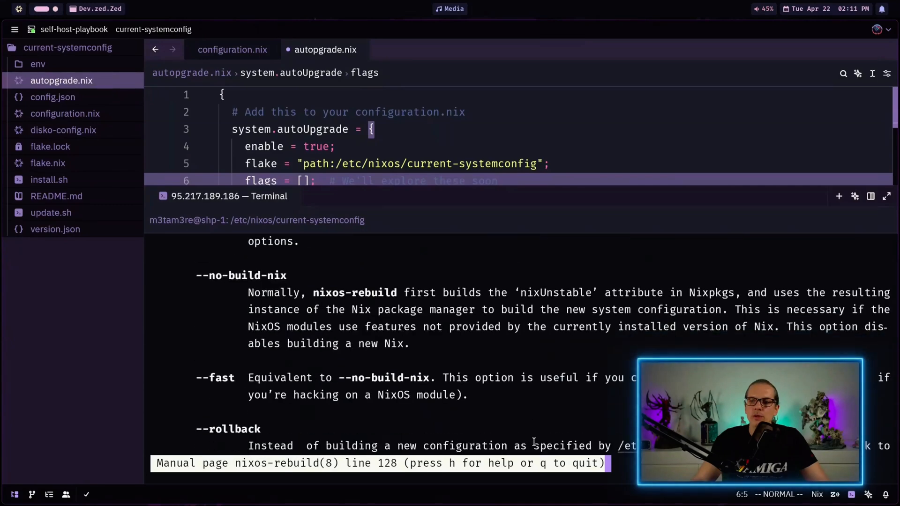
scroll(down, 3)
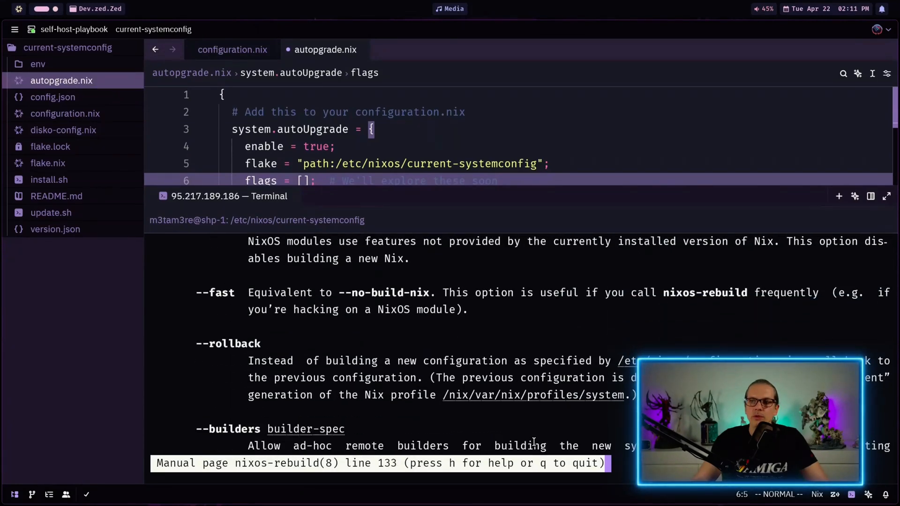
scroll(down, 3)
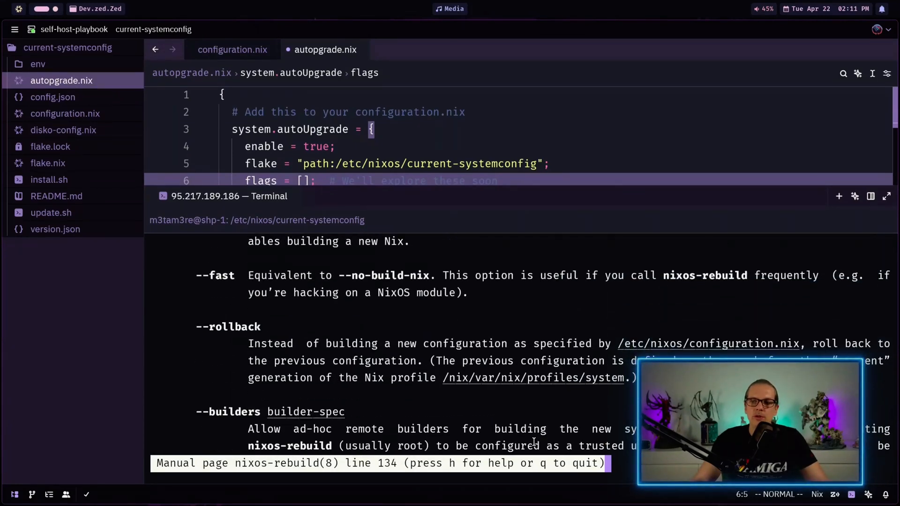
scroll(down, 3)
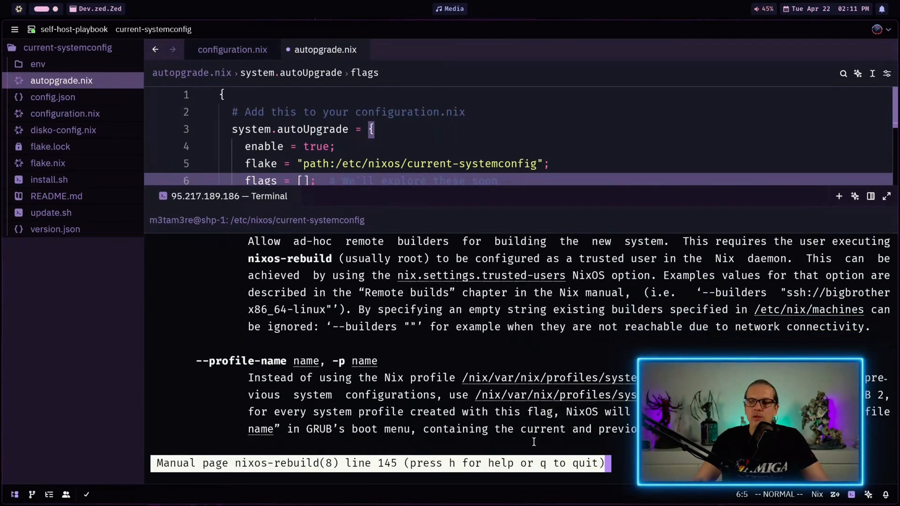
scroll(down, 3)
text(flags = [ "--recreate-lock-file" ];)
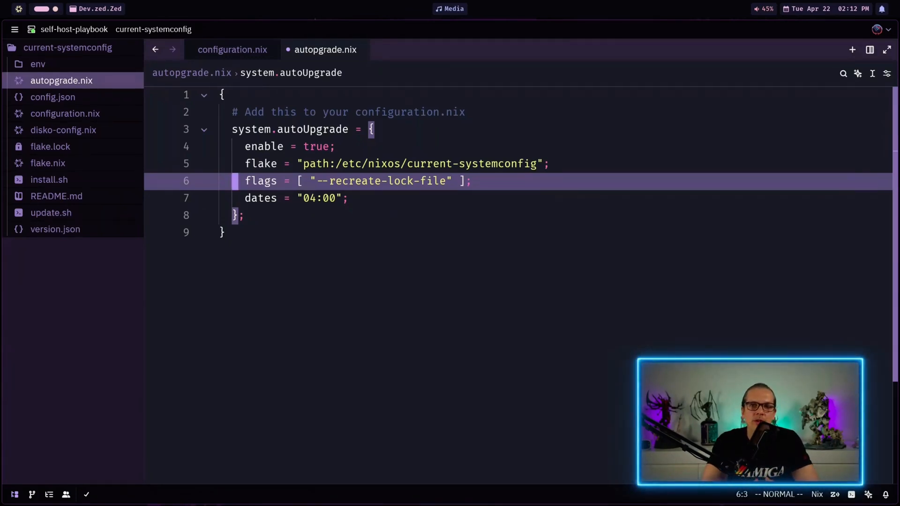
key(Down)
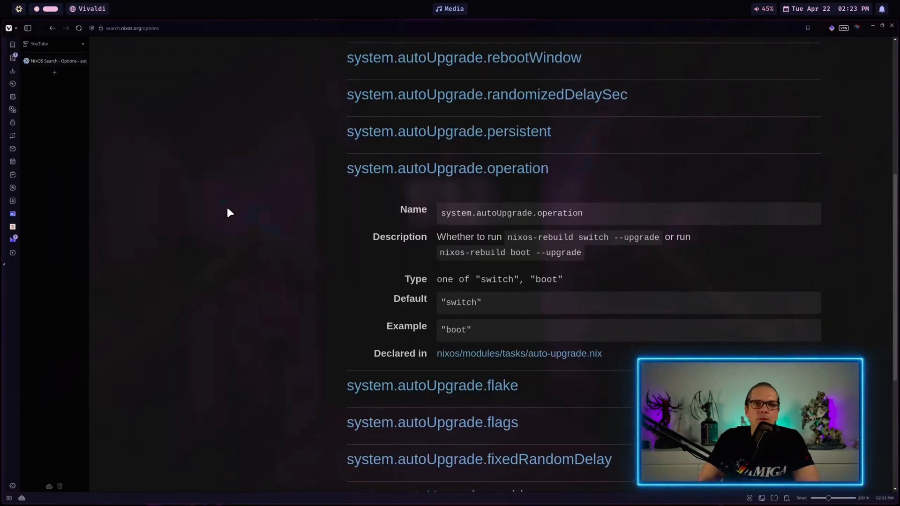
mouse_move(484, 307)
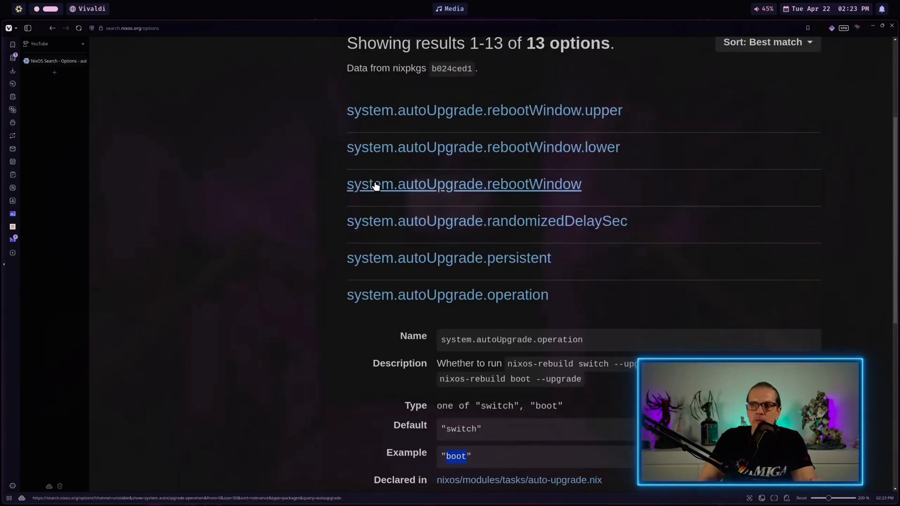
- Expand system.autoUpgrade.rebootWindow in NixOS Search and read through its details
click(463, 184)
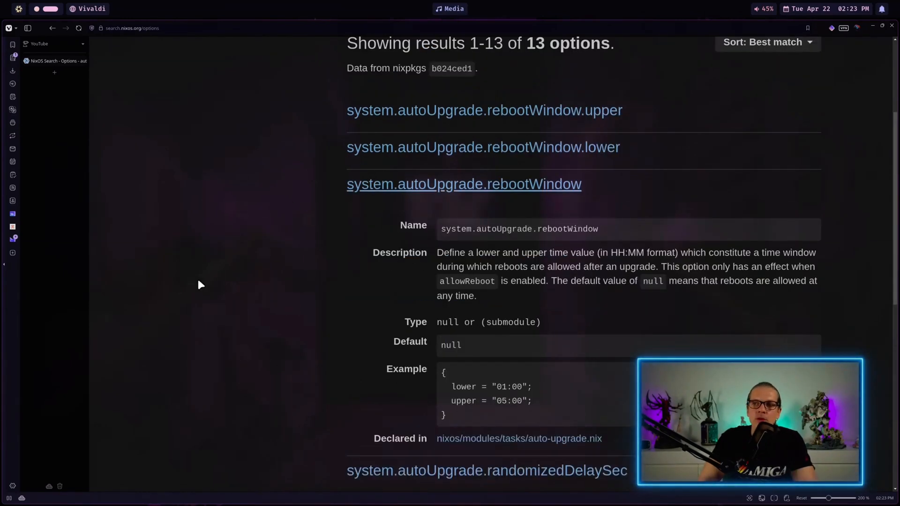
scroll(down, 3)
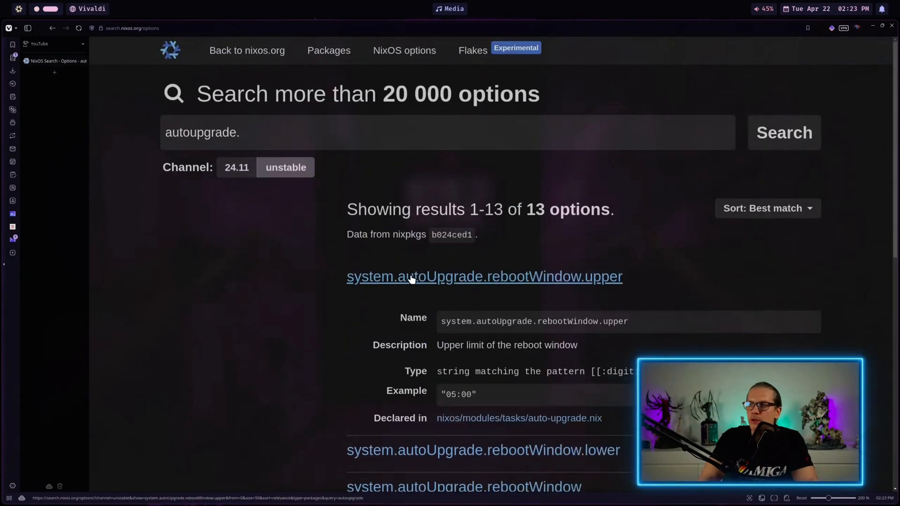
scroll(down, 3)
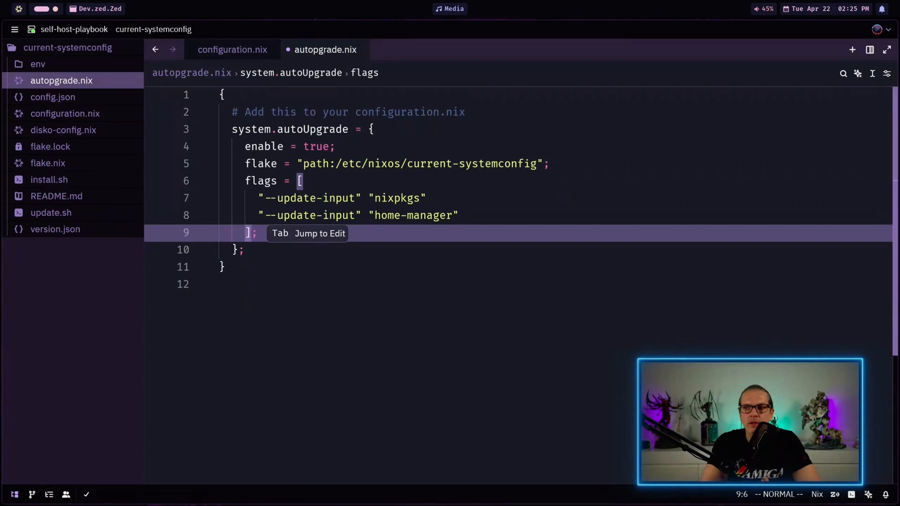
- Select autopgrade.nix in the project panel after writing the flake-based system.autoUpgrade block
click(48, 147)
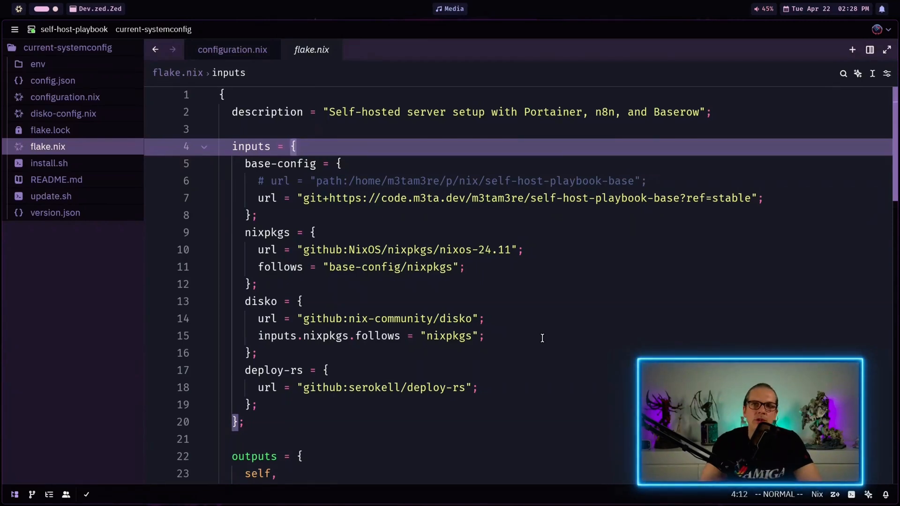
mouse_move(549, 340)
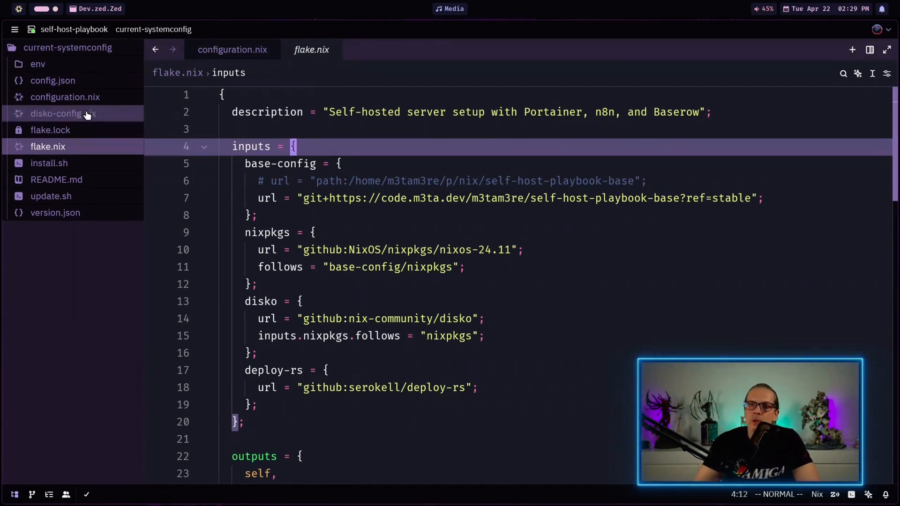
- Switch to configuration.nix to review its let-in body and imports
click(232, 50)
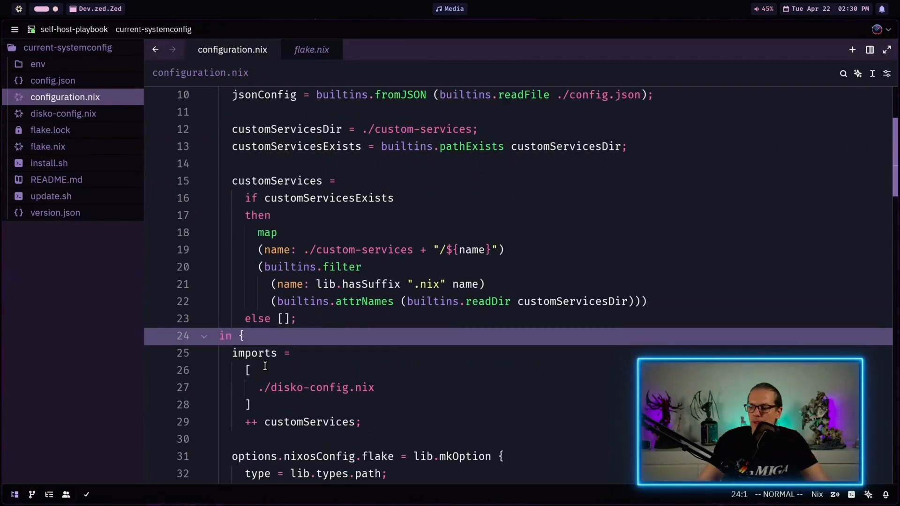
- Define notifyScript as pkgs.writeScript "nixos-upgrade-failure-notify" logging to /var/log/upgrade-failure.log
text(notifyScript = pkgs.writeScript "nixos-upgrade-failure-notify" '')
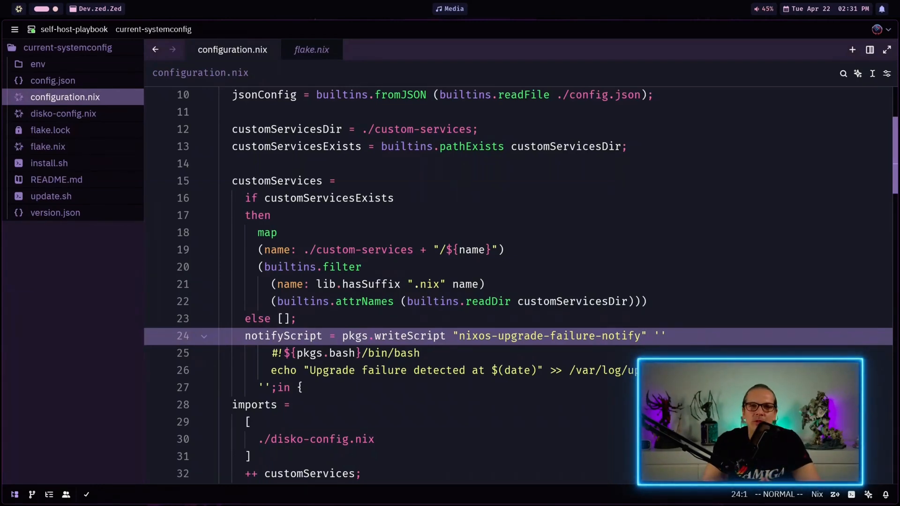
scroll(down, 3)
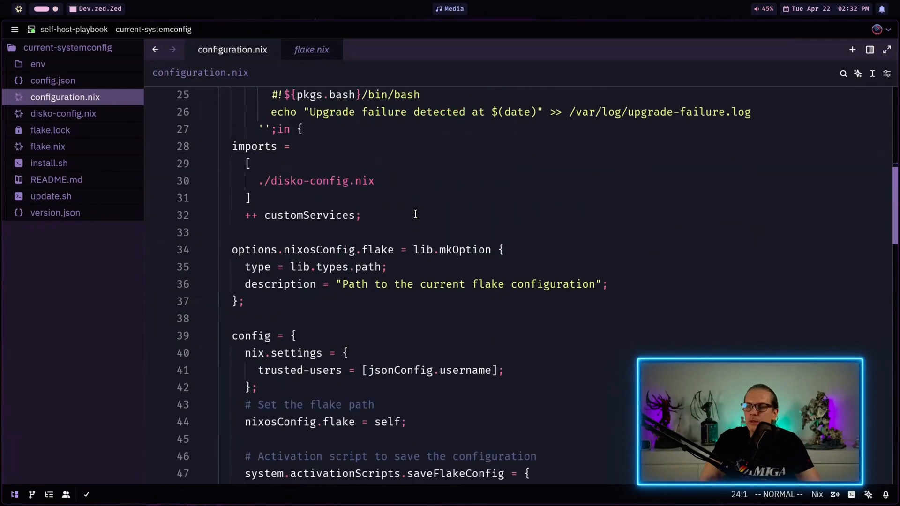
- Hook nixos-upgrade's OnFailure to a oneshot nixos-upgrade-failure-notify service running notifyScript
scroll(down, 3)
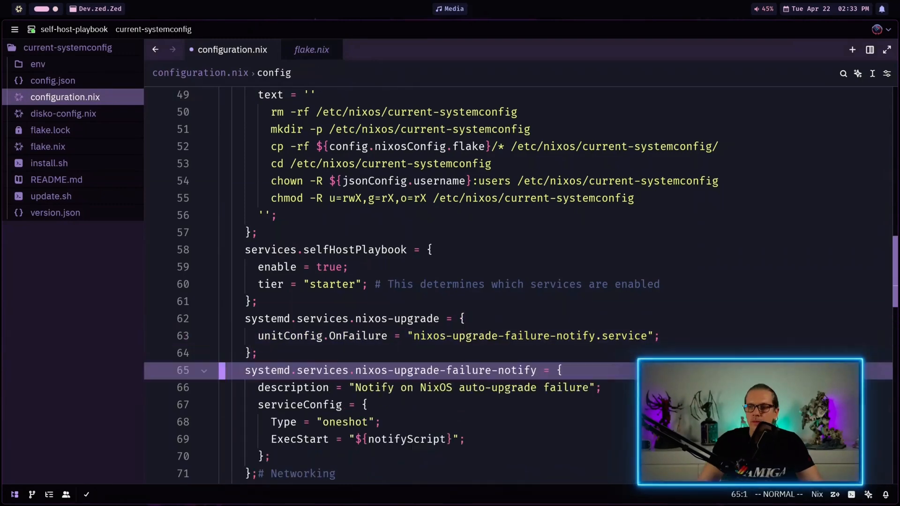
scroll(down, 3)
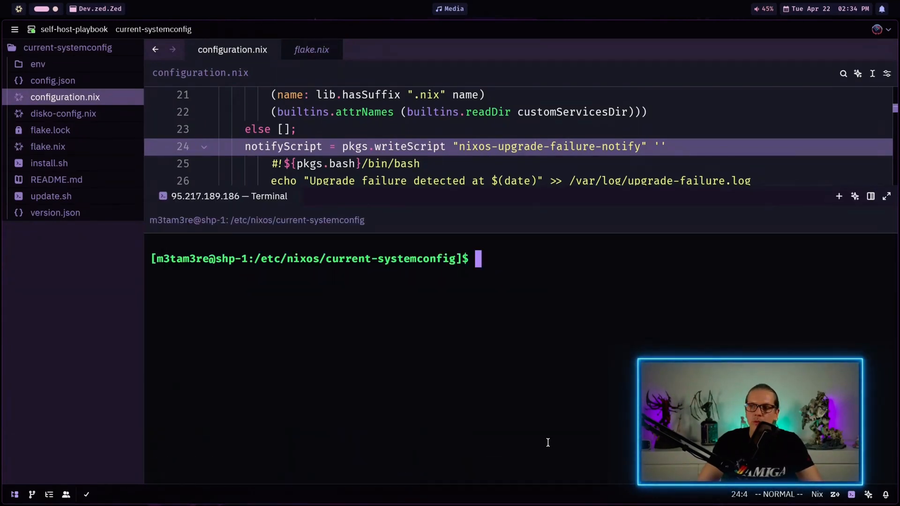
- Run 'sudo nixos-rebuild switch --flake .' then 'sudo systemctl status nixos-upgrade' in the terminal
text(sudo nixos-rebuild switch --flake .)
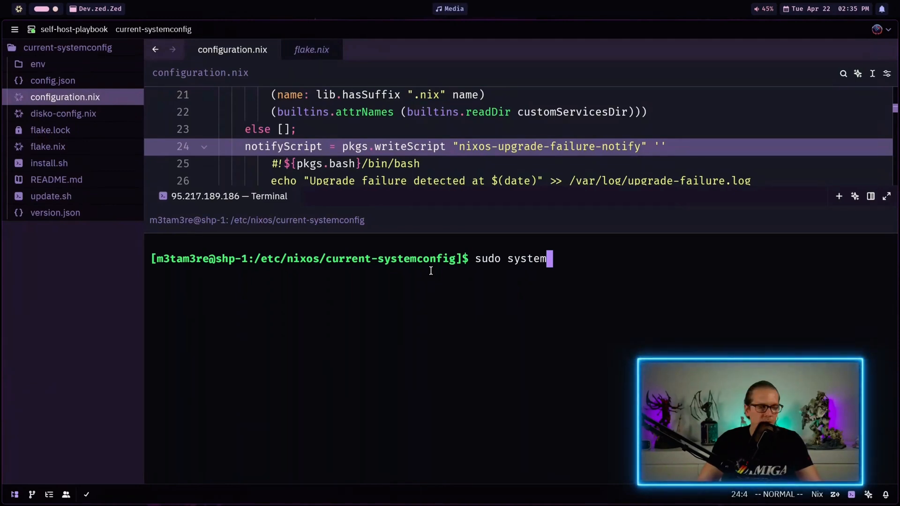
text(ctl sta)
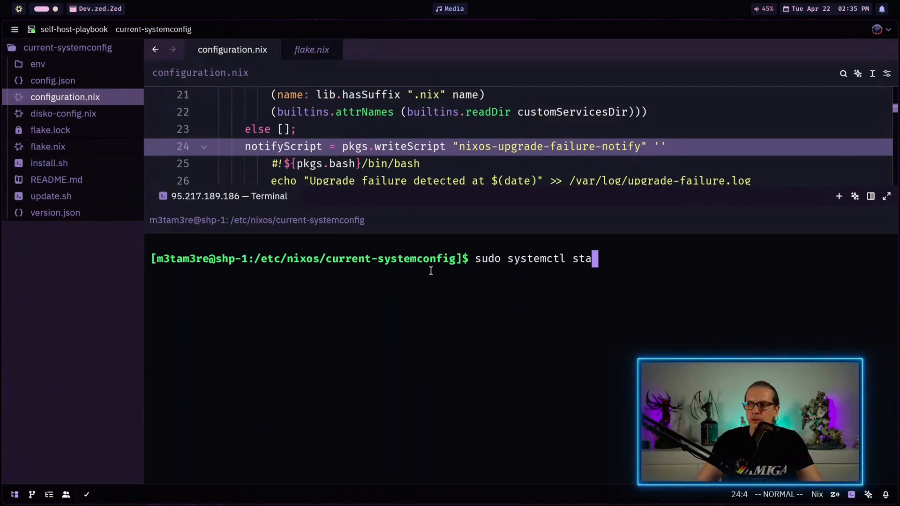
text(tus)
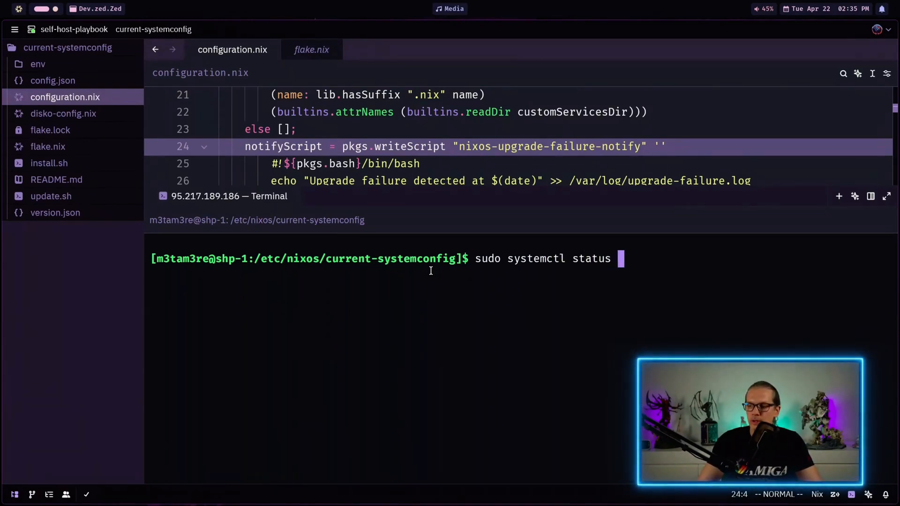
text(nix)
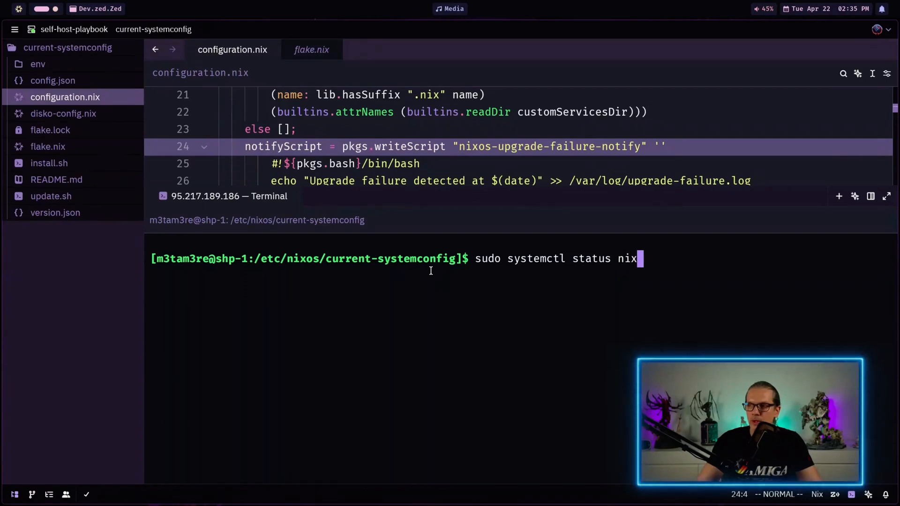
text(os-upgr)
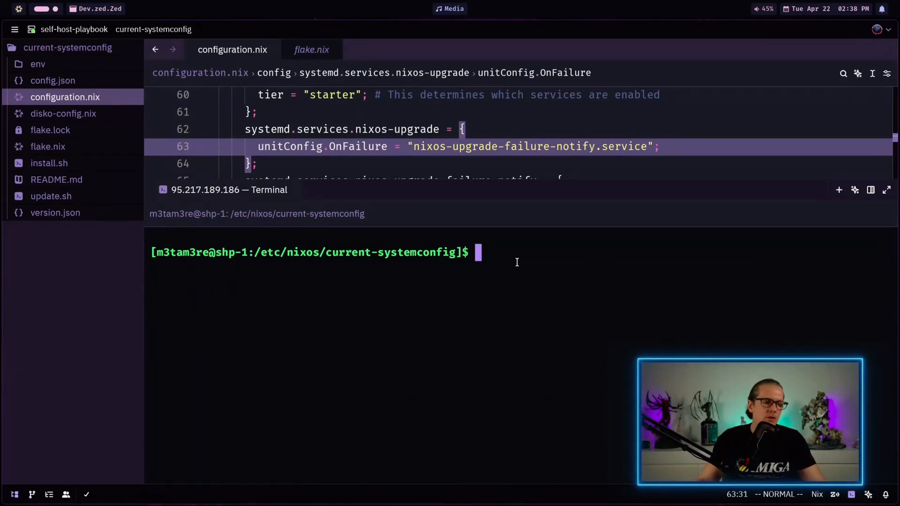
- Start nixos-upgrade manually with 'sudo systemctl start nixos-upgrade' and check its journal
text(sudo systemctl start nixos-upgrade)
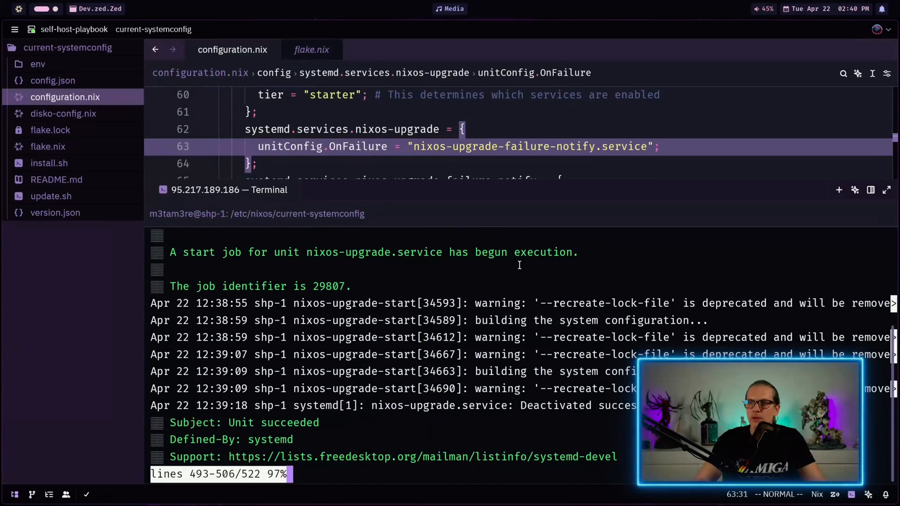
mouse_move(304, 320)
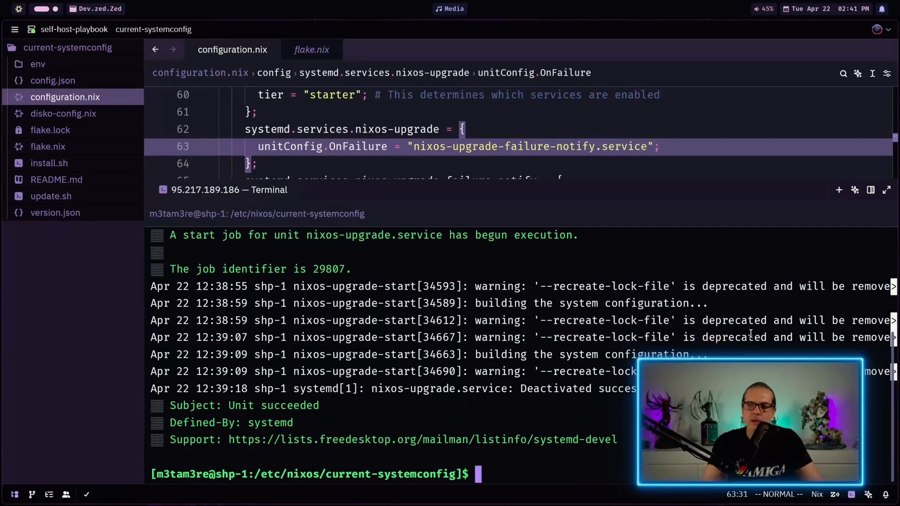
- Rename flake.nix to flake.bak, start nixos-upgrade, and cat /var/log/upgrade-failure.log to see the failure
text(clea)
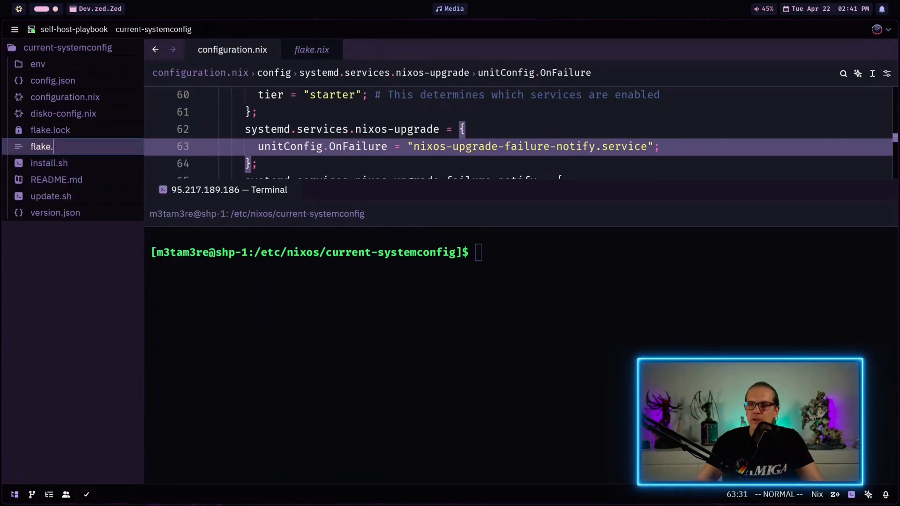
text(bak)
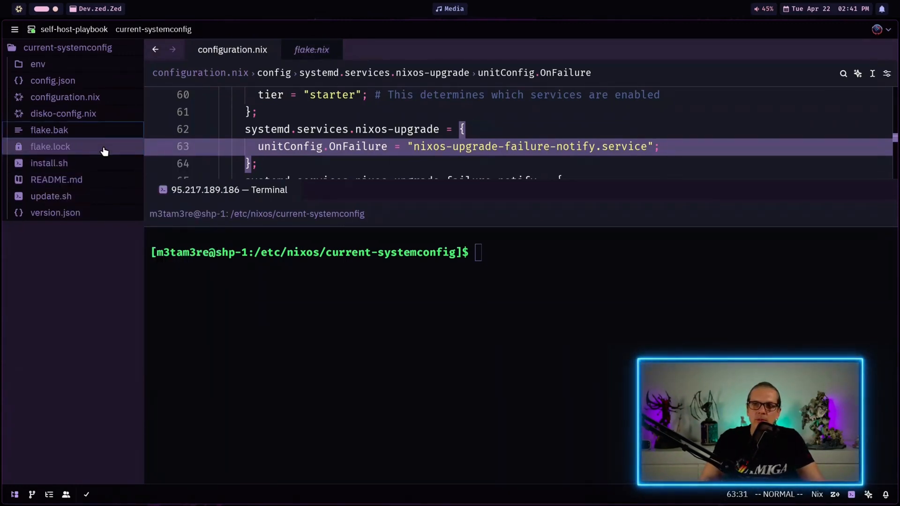
text(sudo systemctl start nixos-upgrade)
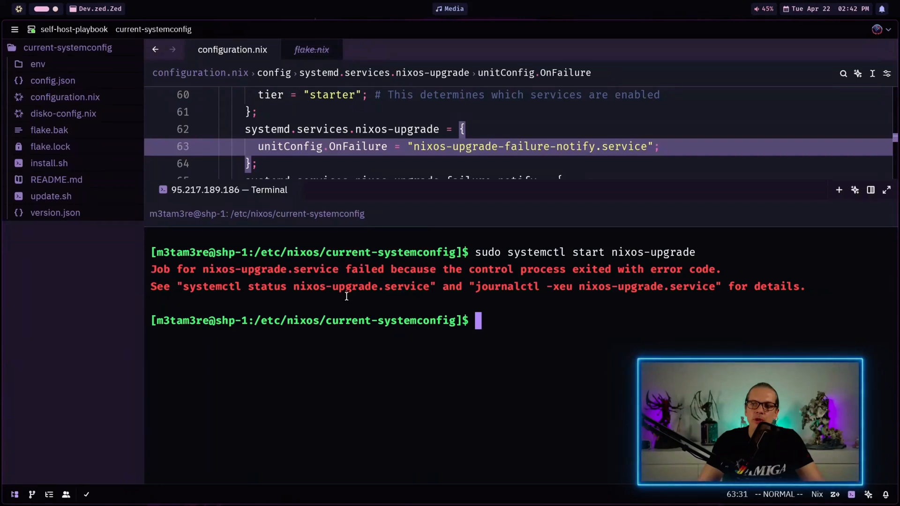
text(cat /var/log/upgrade-failure.log)
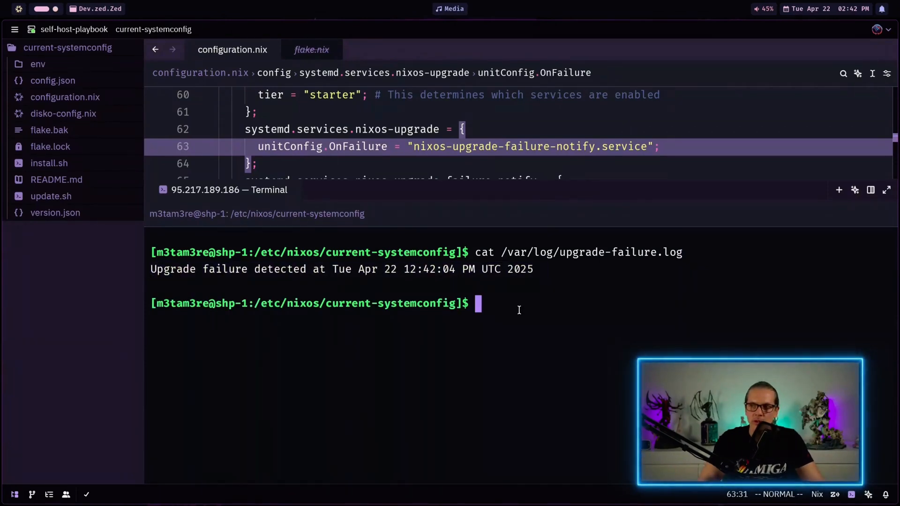
text(sudo systemctl start nixos-upgrade)
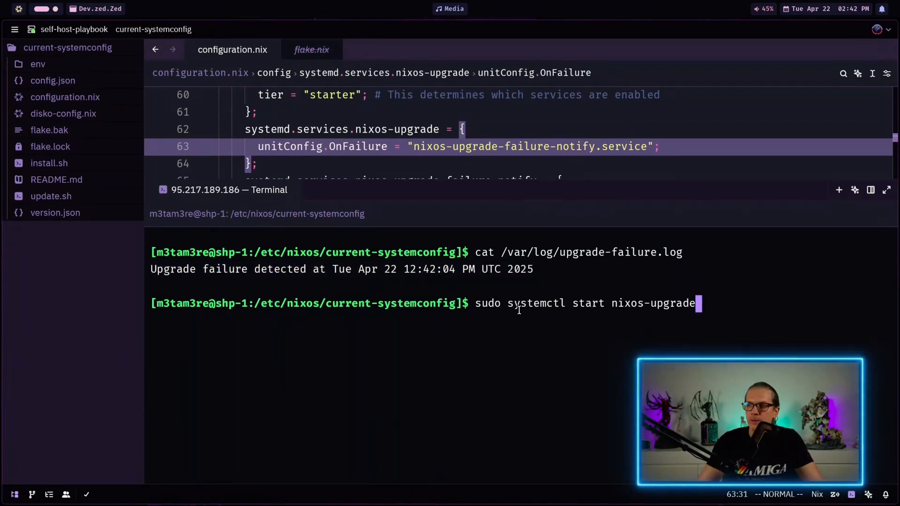